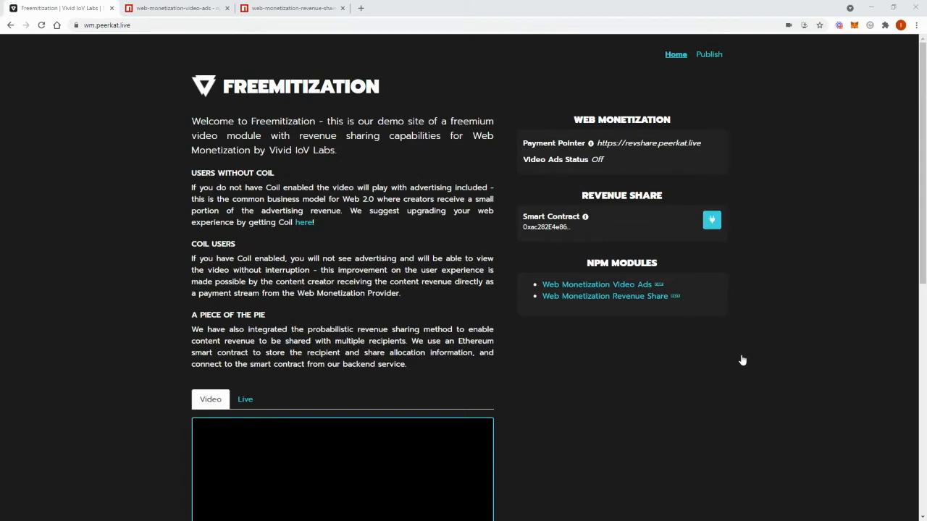
{"action": "mouse_move", "coordinate": [886, 199]}
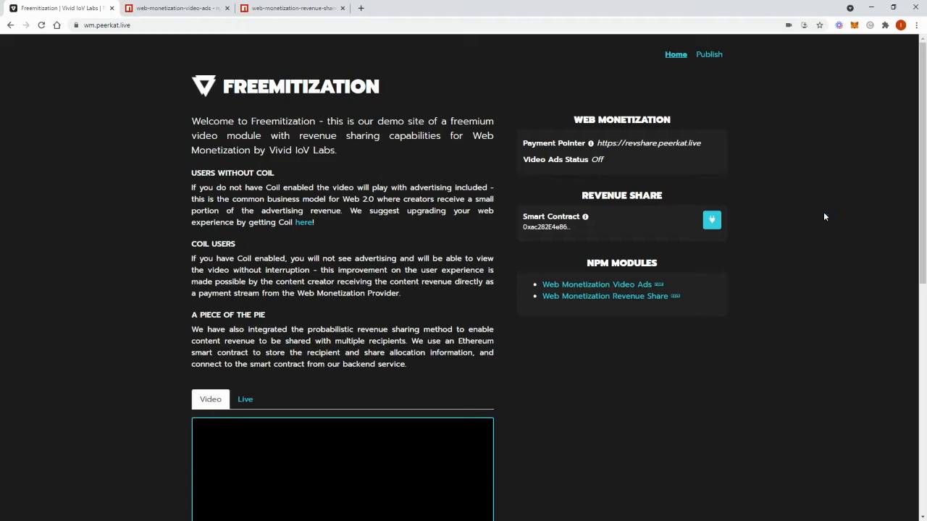
{"action": "mouse_move", "coordinate": [666, 290]}
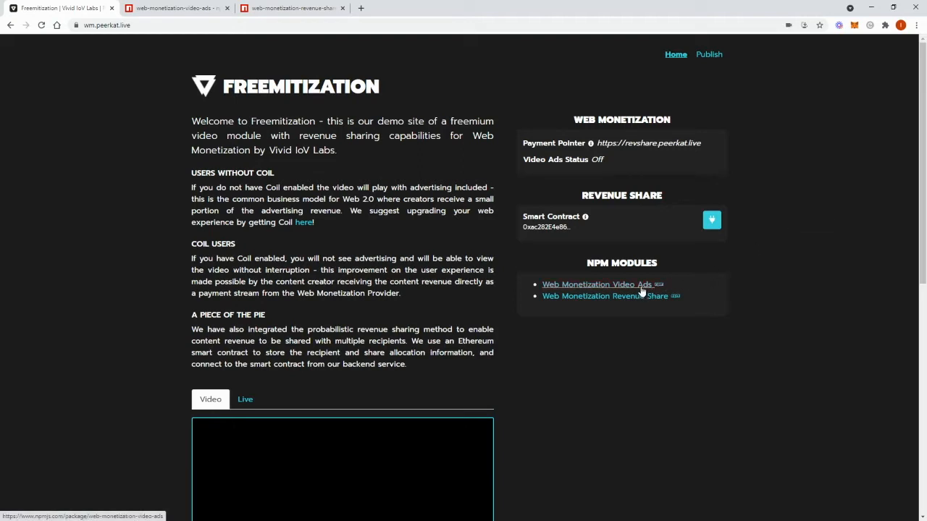
{"action": "mouse_move", "coordinate": [643, 297]}
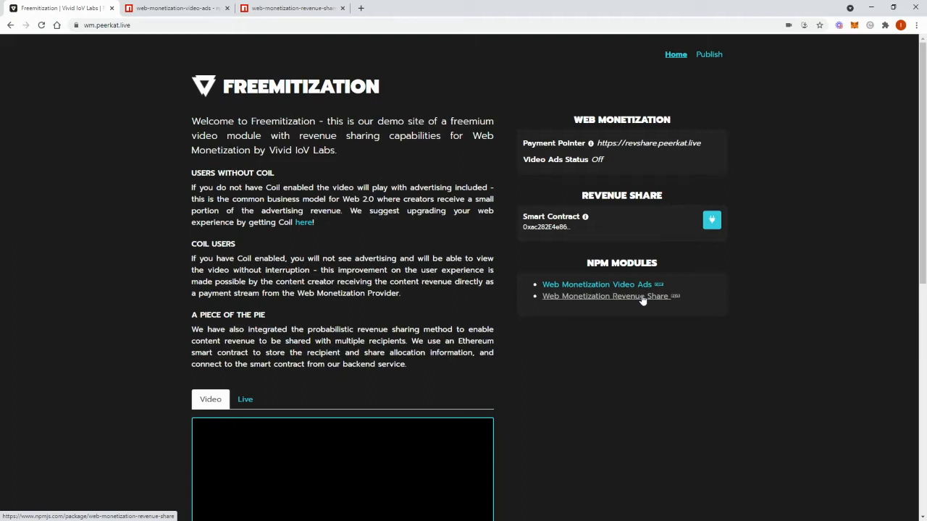
{"action": "mouse_move", "coordinate": [650, 296]}
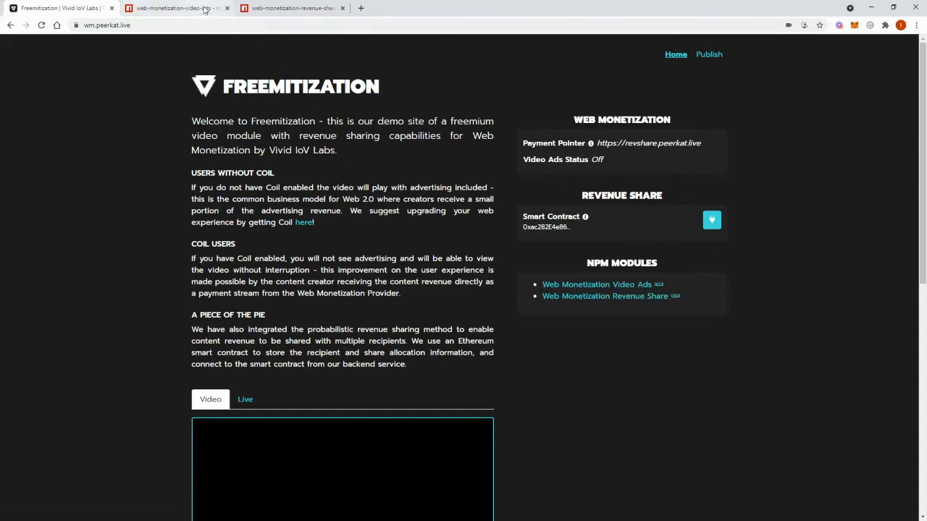
- Glance at both npm package tabs, then return to the demo and pause the film after its ad
{"action": "left_click", "coordinate": [178, 8]}
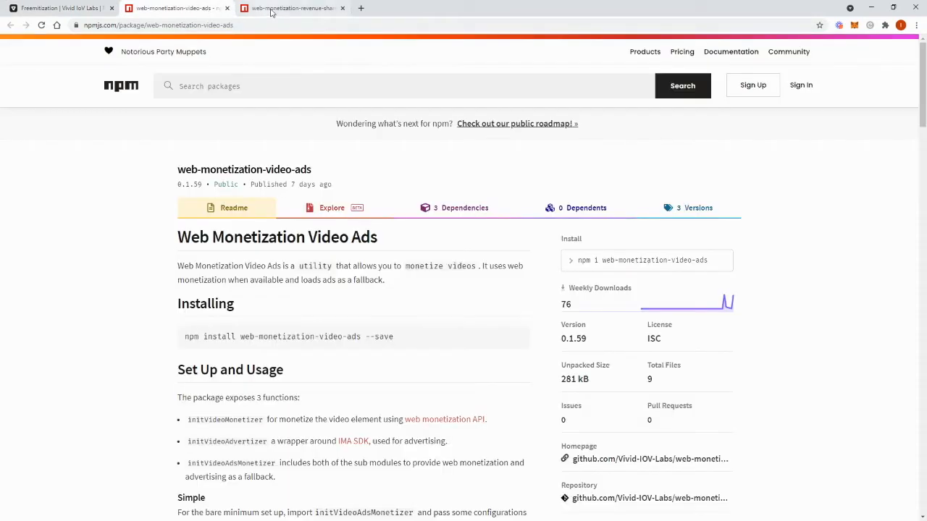
{"action": "left_click", "coordinate": [290, 8]}
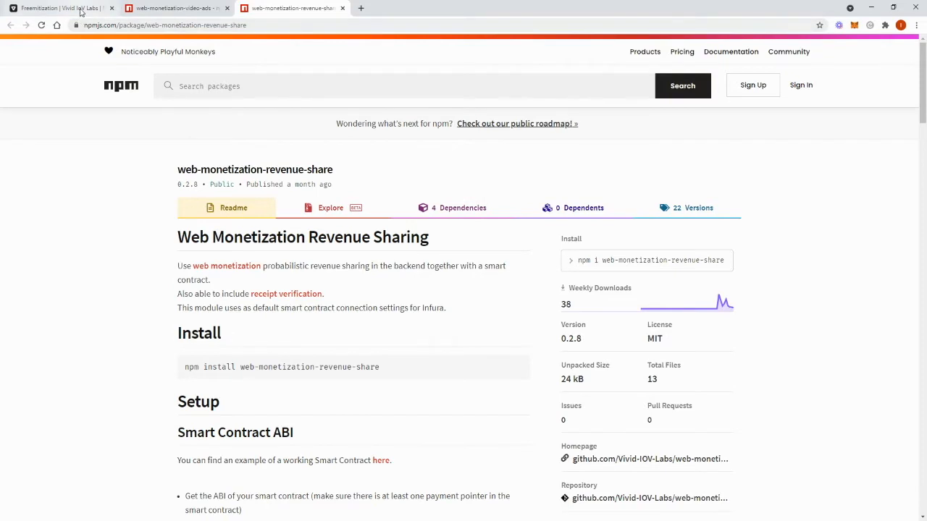
{"action": "left_click", "coordinate": [62, 8]}
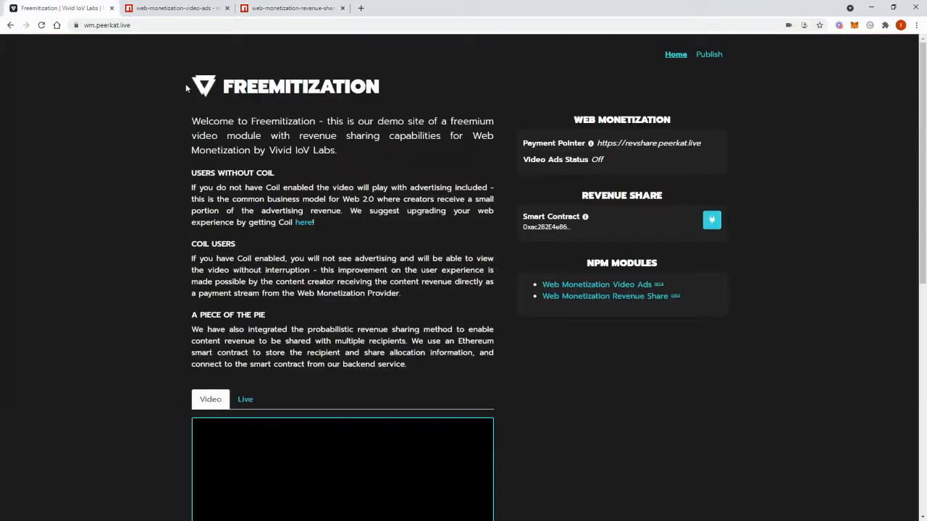
{"action": "mouse_move", "coordinate": [502, 244]}
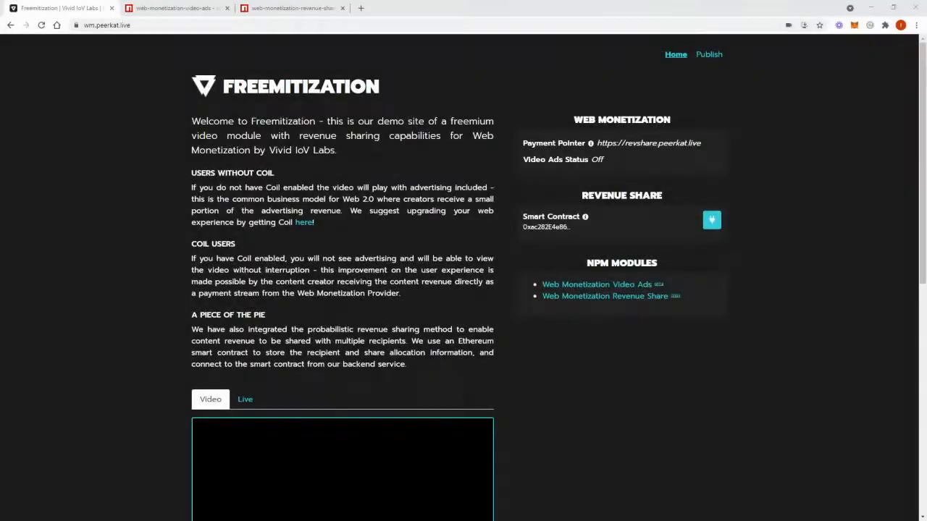
{"action": "mouse_move", "coordinate": [106, 336]}
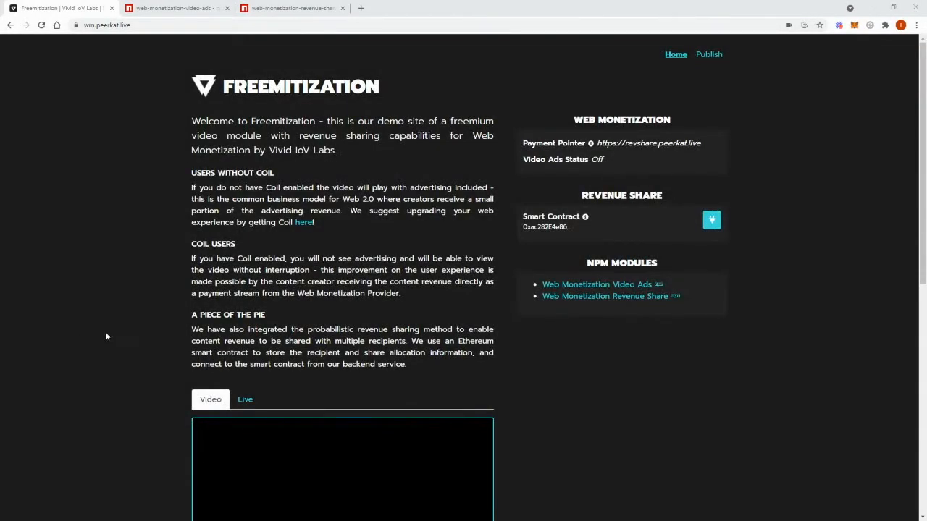
{"action": "mouse_move", "coordinate": [222, 328]}
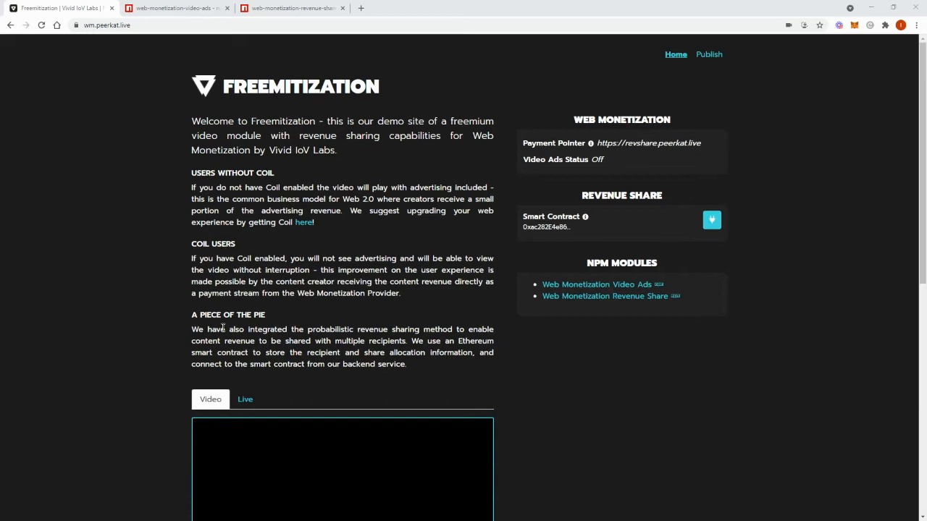
{"action": "mouse_move", "coordinate": [316, 313]}
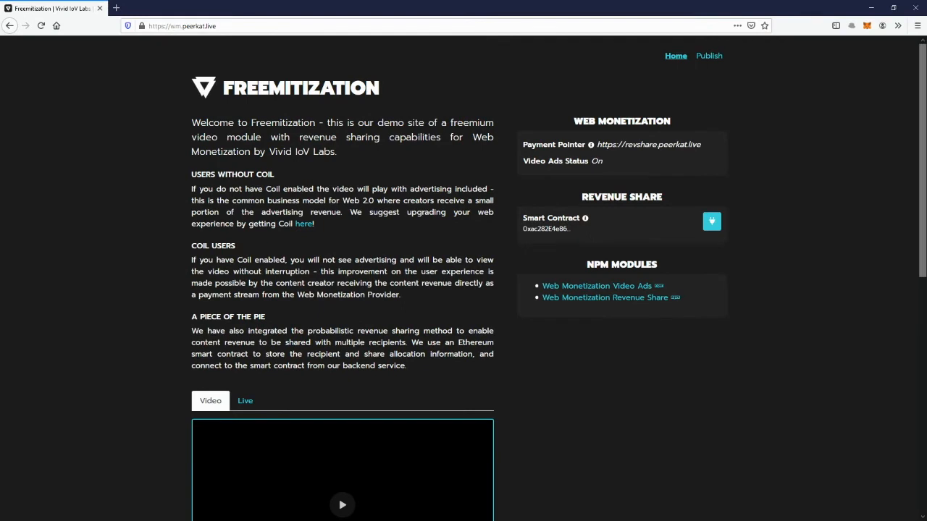
{"action": "scroll", "scroll_direction": "down", "scroll_amount": 3}
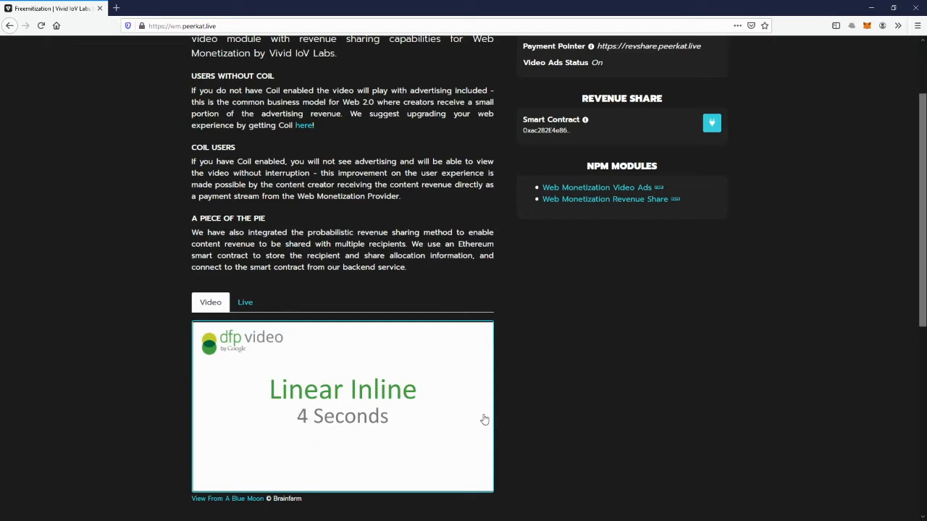
{"action": "mouse_move", "coordinate": [552, 414]}
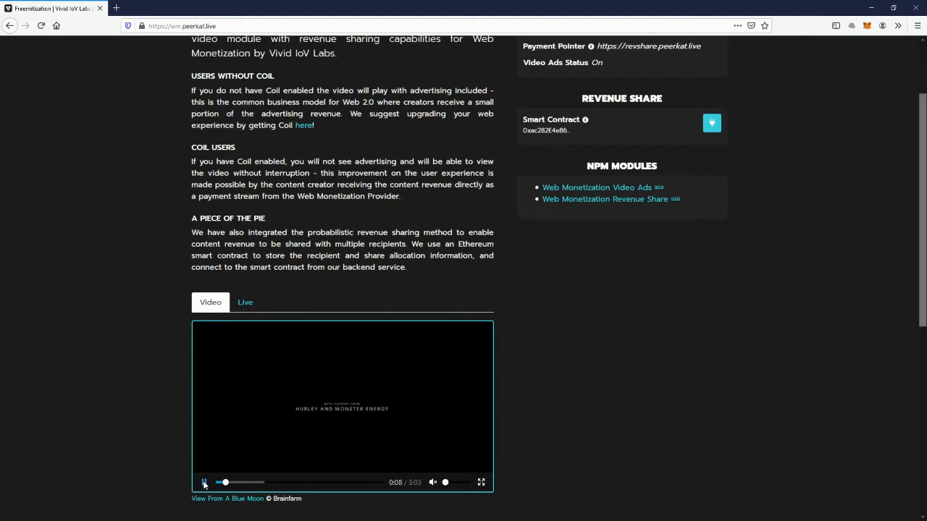
{"action": "left_click", "coordinate": [205, 482]}
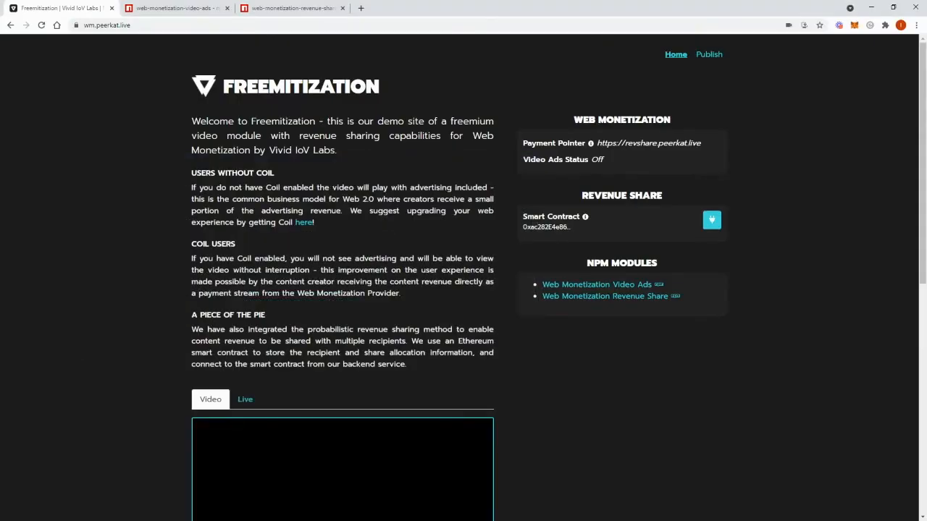
{"action": "mouse_move", "coordinate": [786, 100]}
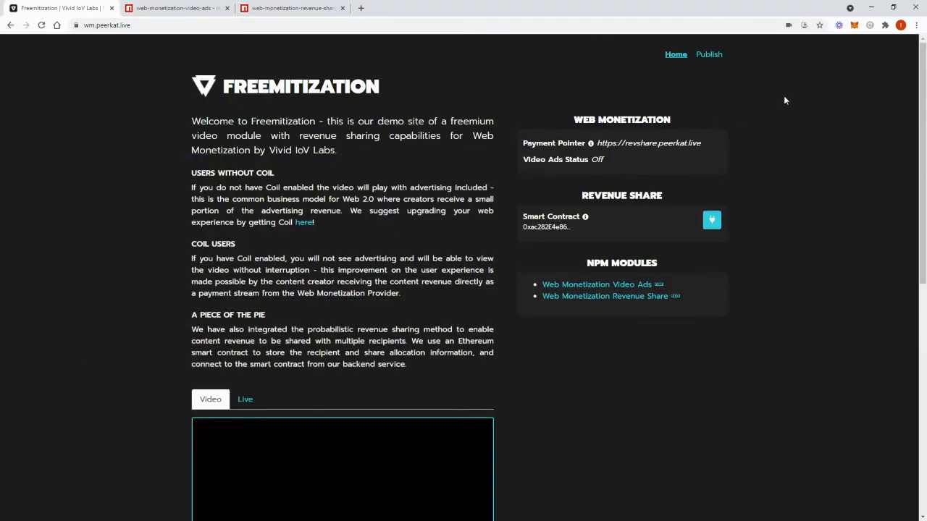
{"action": "mouse_move", "coordinate": [831, 85]}
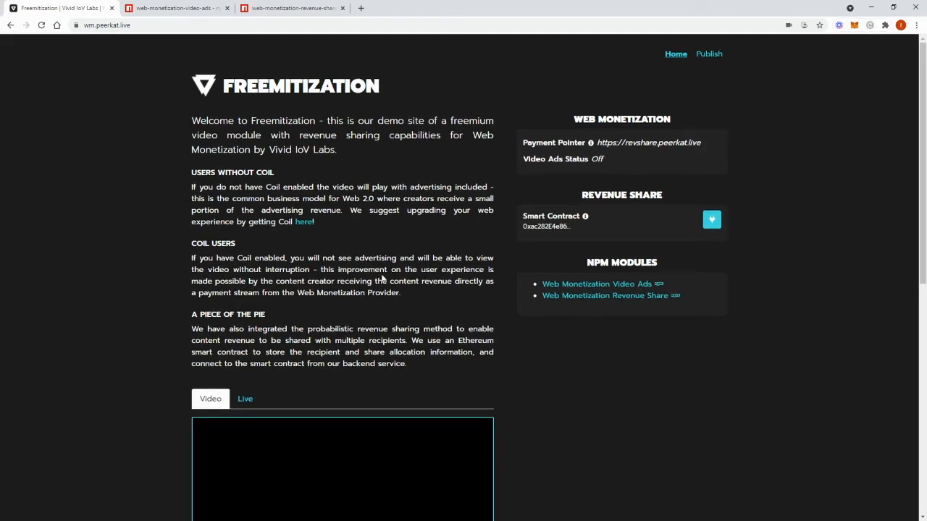
- Play the demo film ad-free in Chrome, pause it, then open the Coil extension
{"action": "scroll", "scroll_direction": "down", "scroll_amount": 3}
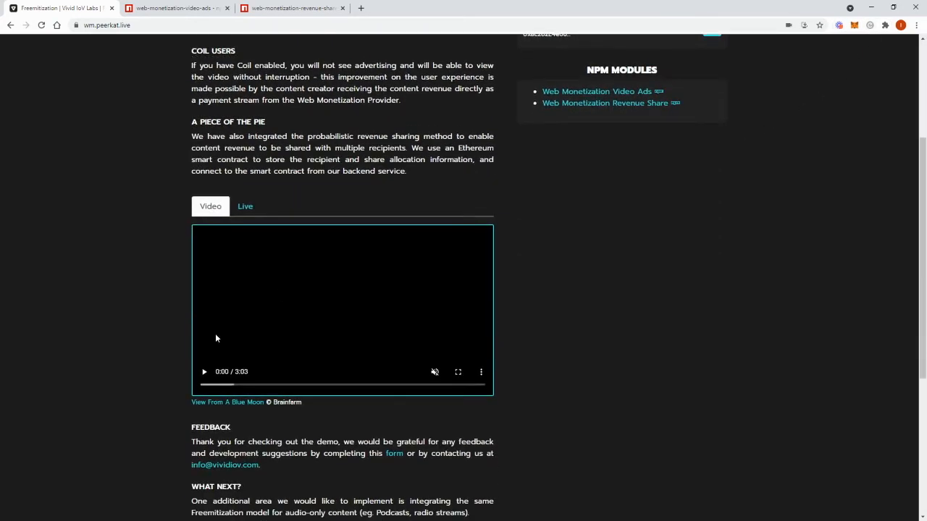
{"action": "left_click", "coordinate": [204, 371]}
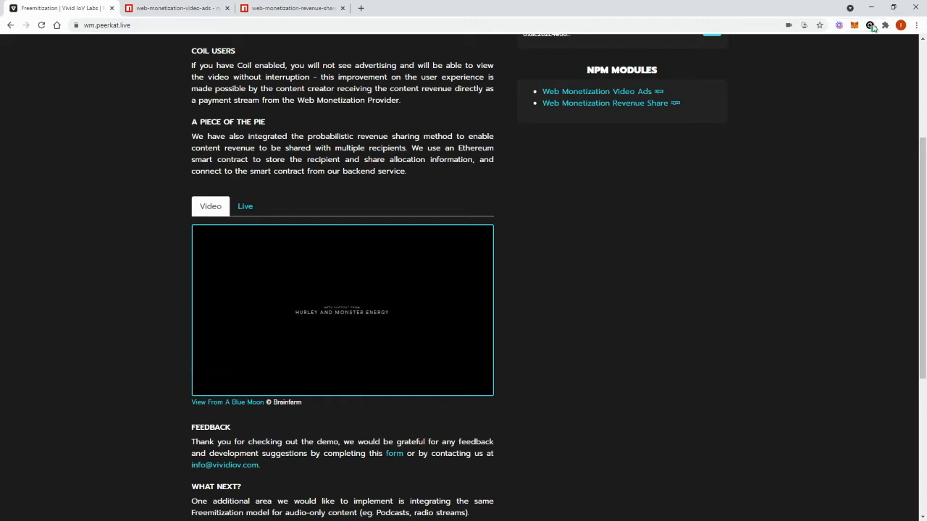
{"action": "left_click", "coordinate": [342, 310]}
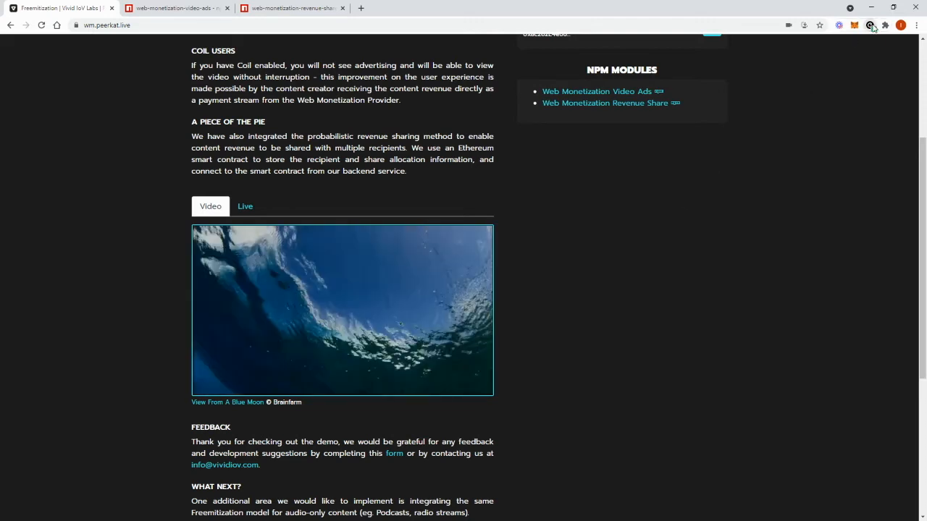
{"action": "left_click", "coordinate": [869, 25]}
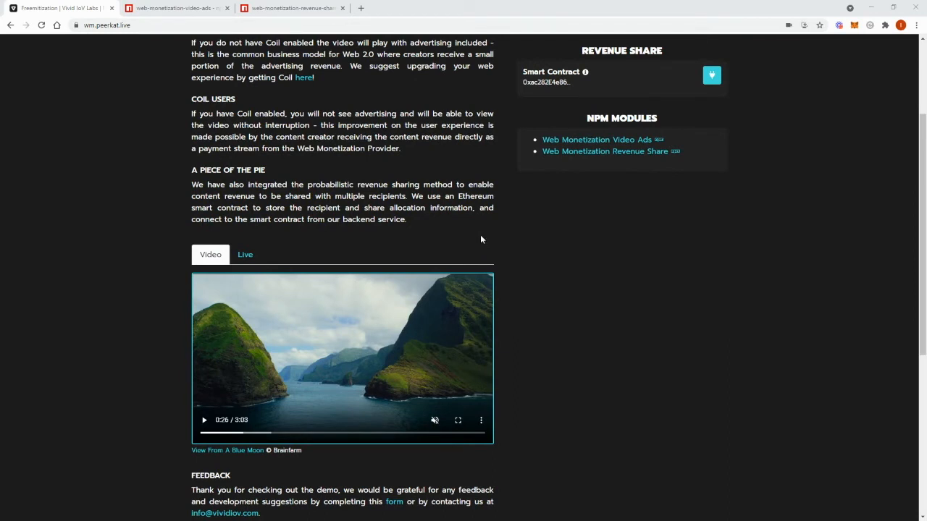
- Switch to the web-monetization-video-ads npm tab and scroll down through the readme
{"action": "left_click", "coordinate": [177, 8]}
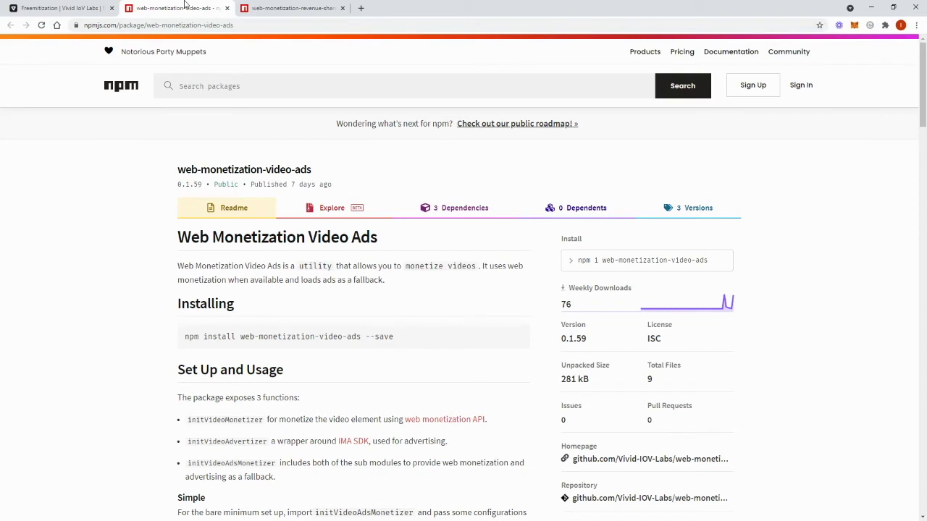
{"action": "mouse_move", "coordinate": [282, 259]}
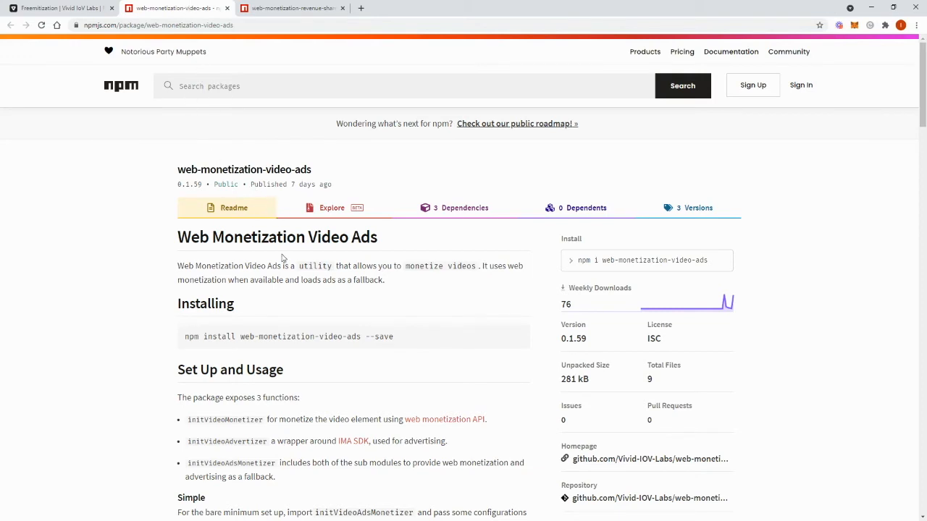
{"action": "scroll", "scroll_direction": "down", "scroll_amount": 3}
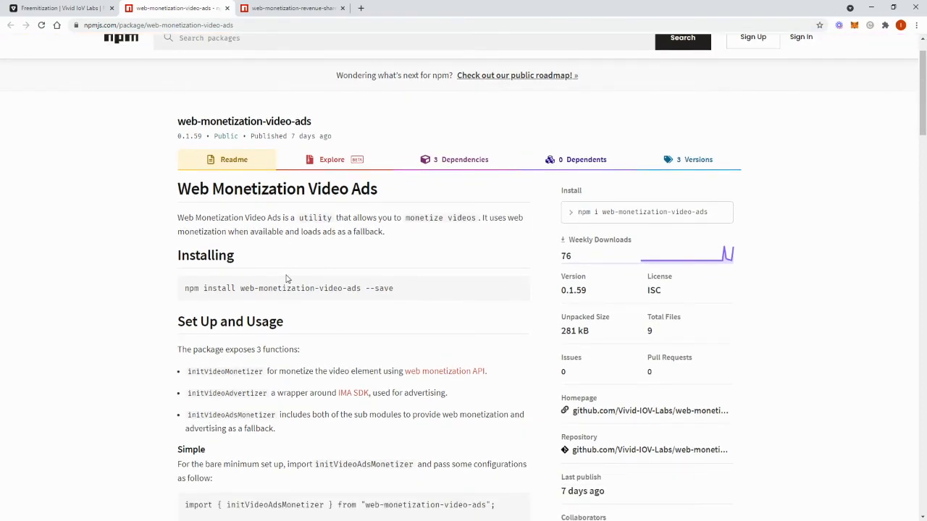
{"action": "scroll", "scroll_direction": "down", "scroll_amount": 3}
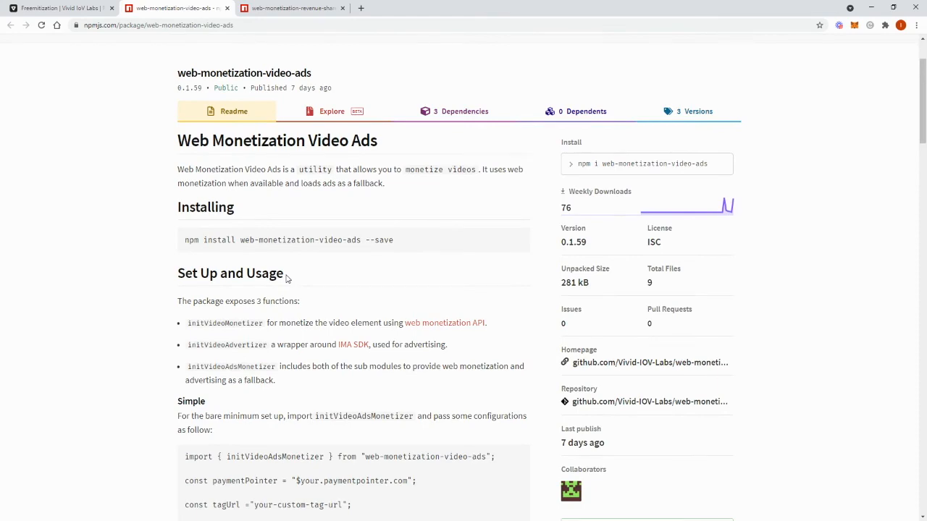
{"action": "scroll", "scroll_direction": "down", "scroll_amount": 3}
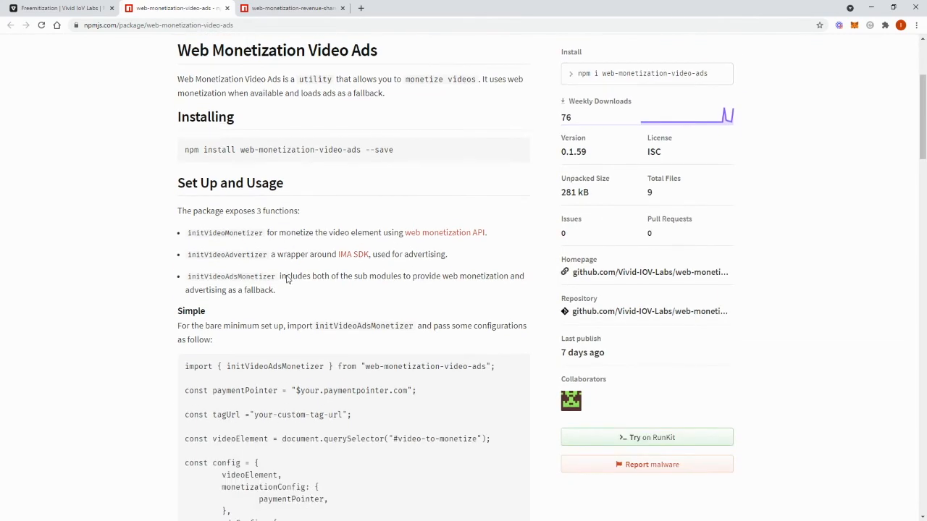
{"action": "scroll", "scroll_direction": "down", "scroll_amount": 3}
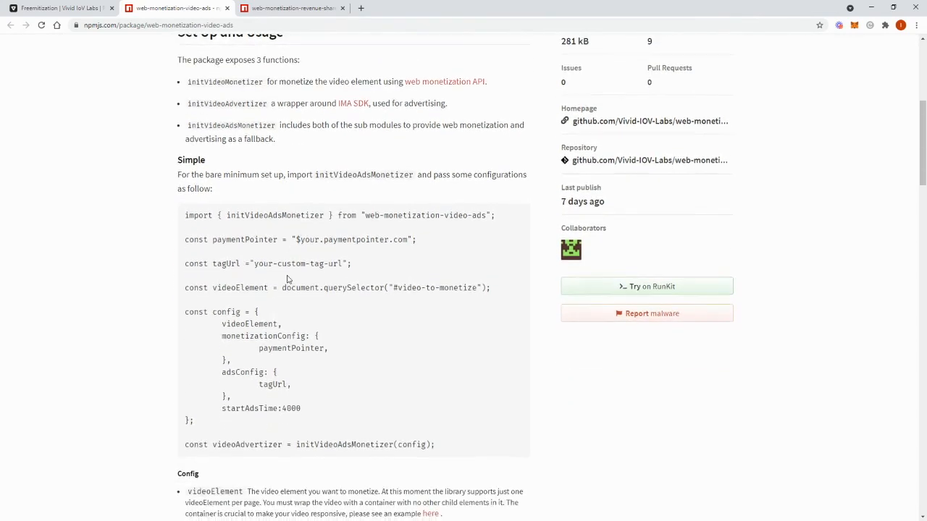
{"action": "scroll", "scroll_direction": "down", "scroll_amount": 3}
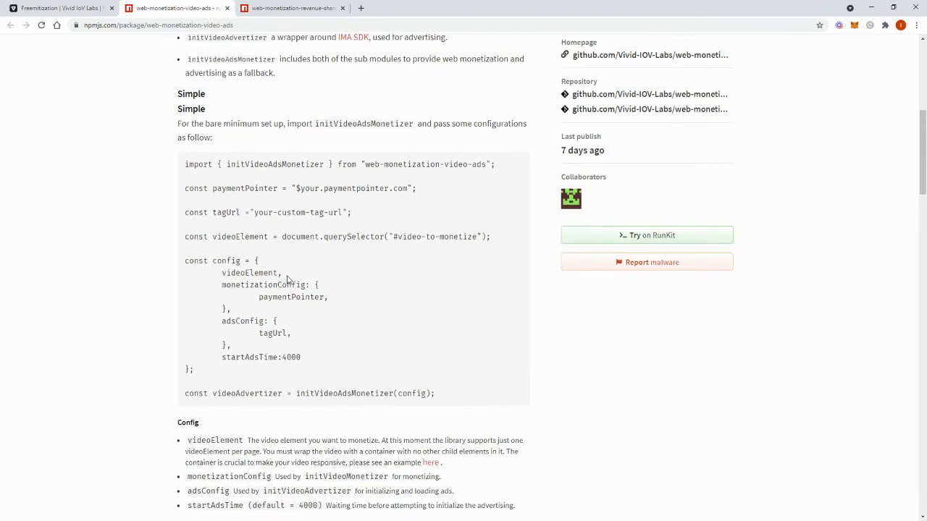
{"action": "scroll", "scroll_direction": "down", "scroll_amount": 3}
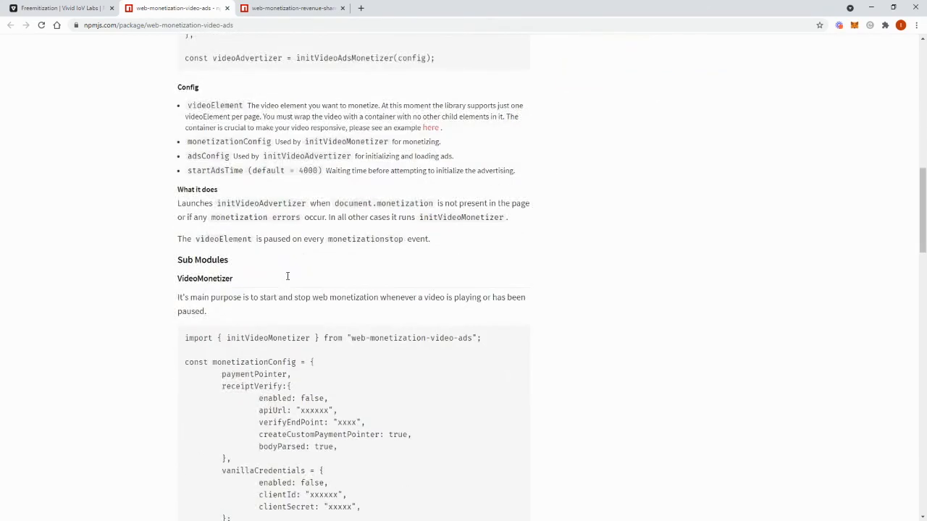
{"action": "scroll", "scroll_direction": "down", "scroll_amount": 3}
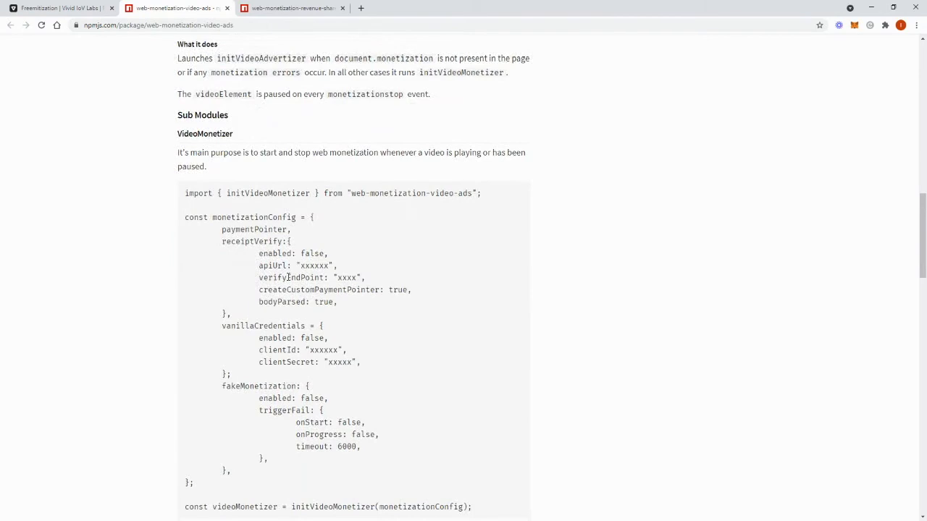
{"action": "scroll", "scroll_direction": "down", "scroll_amount": 3}
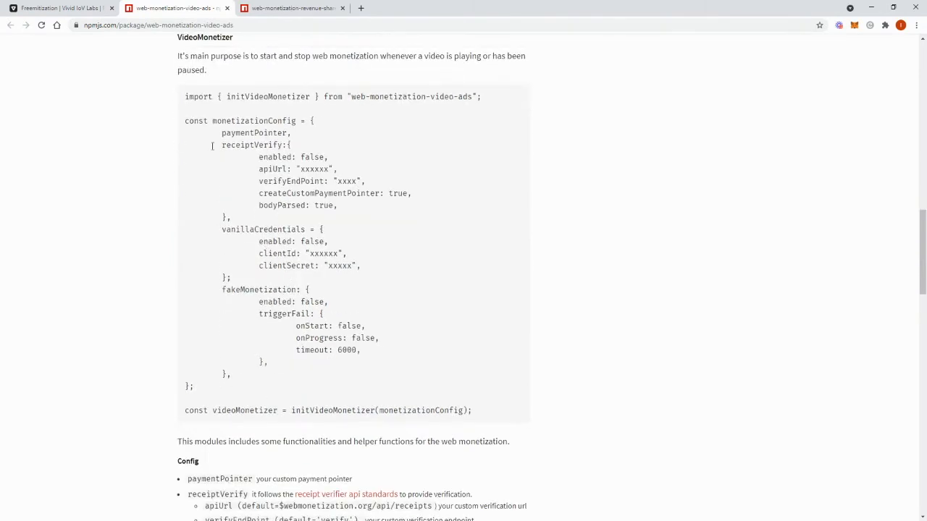
- Highlight receiptVerify, vanillaCredentials and fakeMonetization in the example, then scroll down to License
{"action": "double_click", "coordinate": [253, 145]}
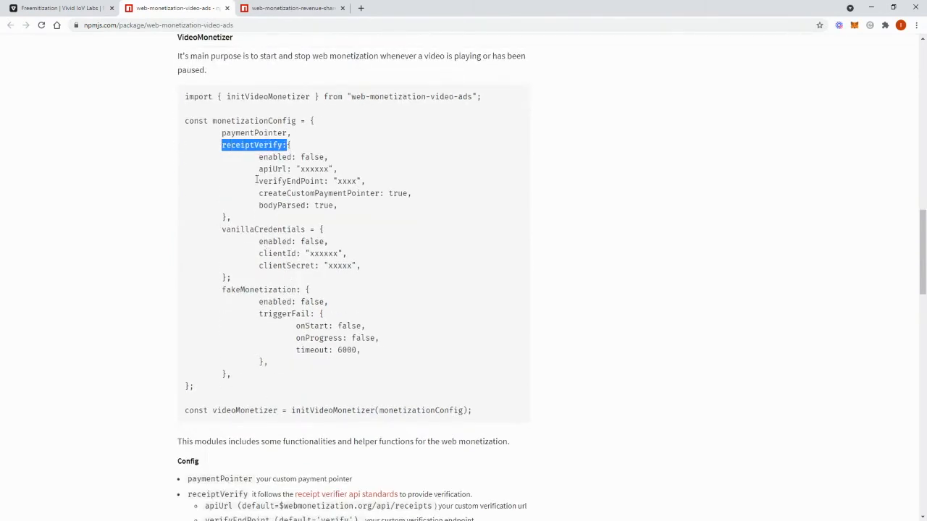
{"action": "mouse_move", "coordinate": [232, 226]}
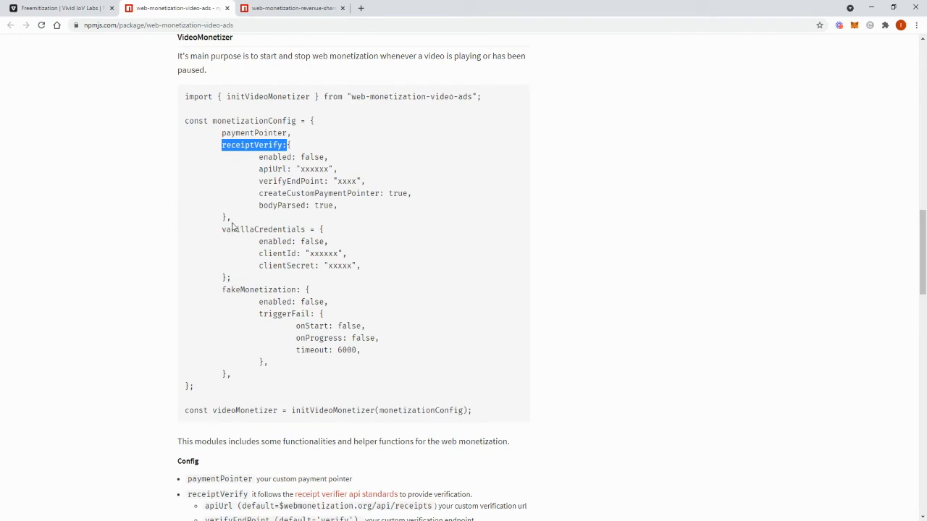
{"action": "double_click", "coordinate": [257, 229]}
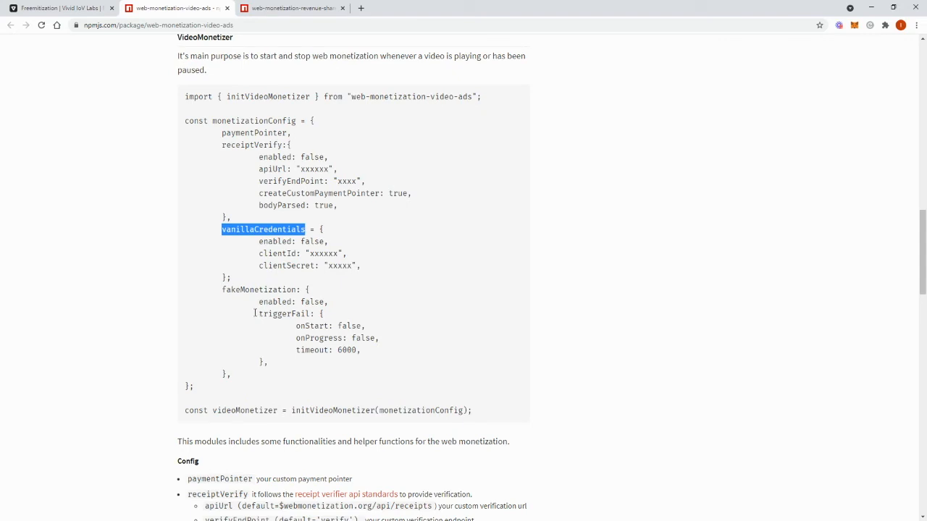
{"action": "mouse_move", "coordinate": [227, 315]}
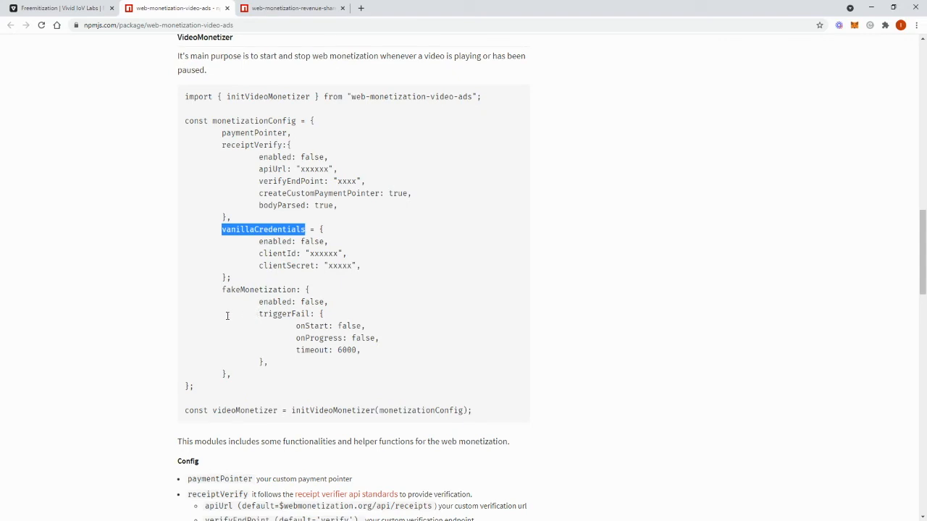
{"action": "double_click", "coordinate": [252, 290]}
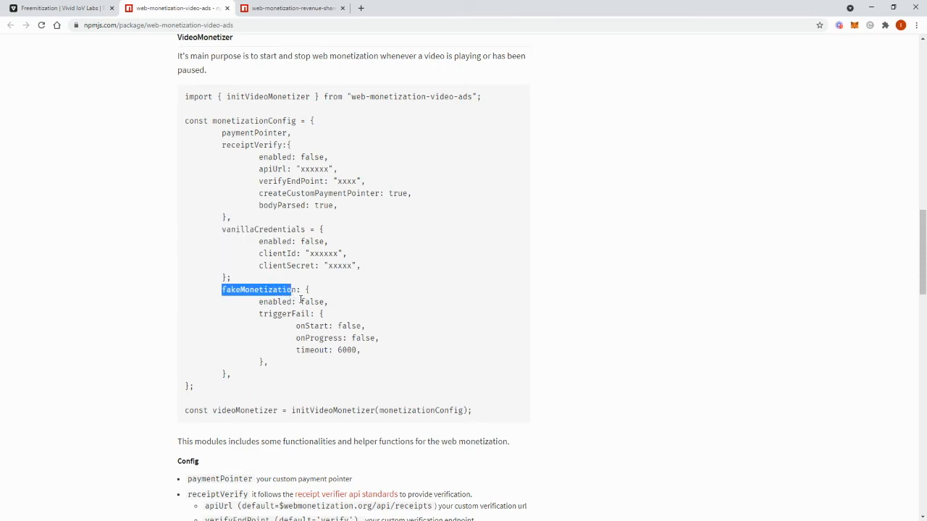
{"action": "scroll", "scroll_direction": "down", "scroll_amount": 3}
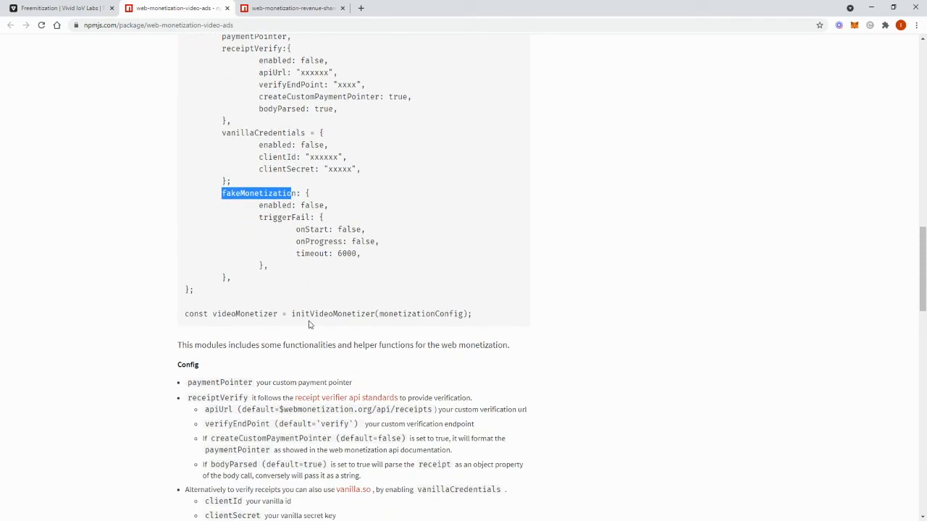
{"action": "scroll", "scroll_direction": "down", "scroll_amount": 3}
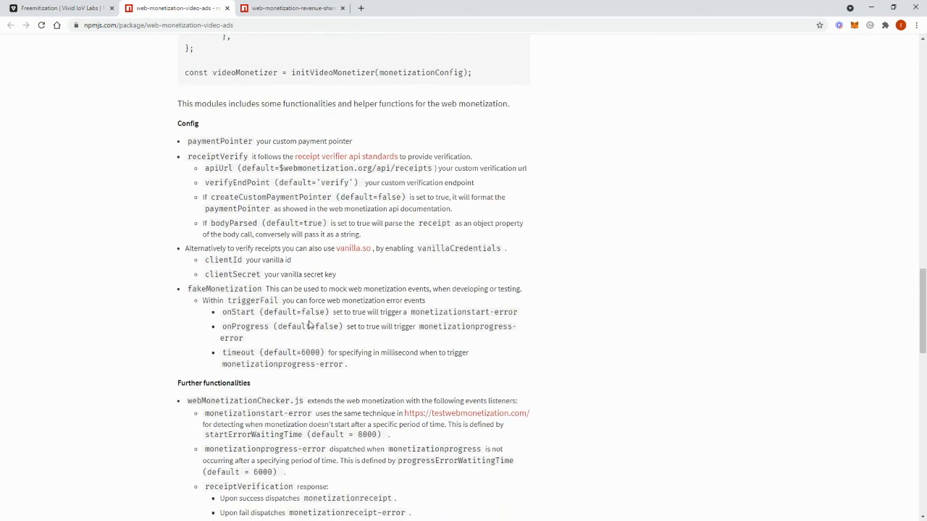
{"action": "scroll", "scroll_direction": "down", "scroll_amount": 3}
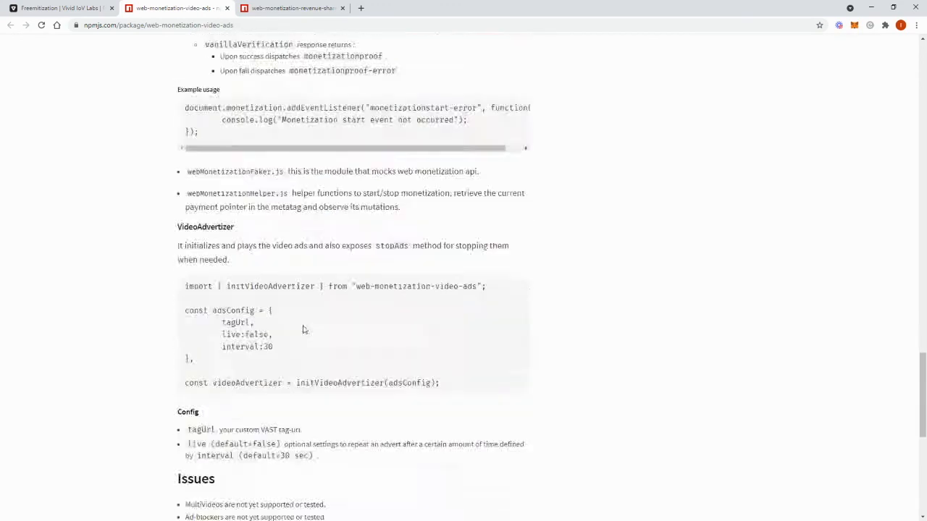
{"action": "scroll", "scroll_direction": "down", "scroll_amount": 3}
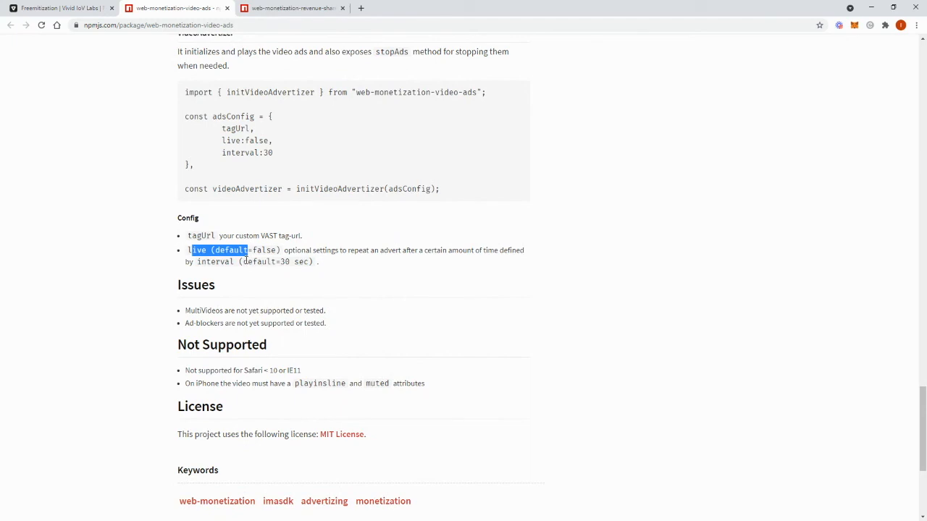
{"action": "mouse_move", "coordinate": [248, 282]}
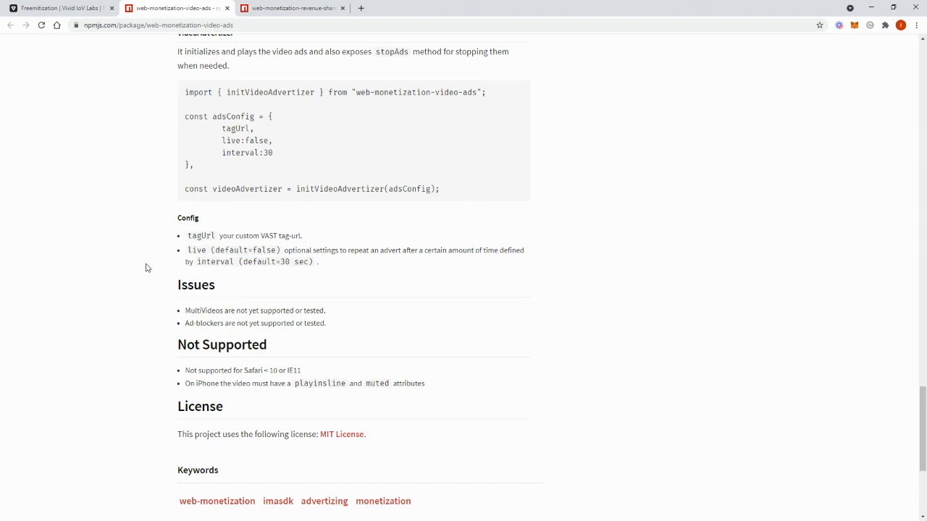
{"action": "mouse_move", "coordinate": [127, 177]}
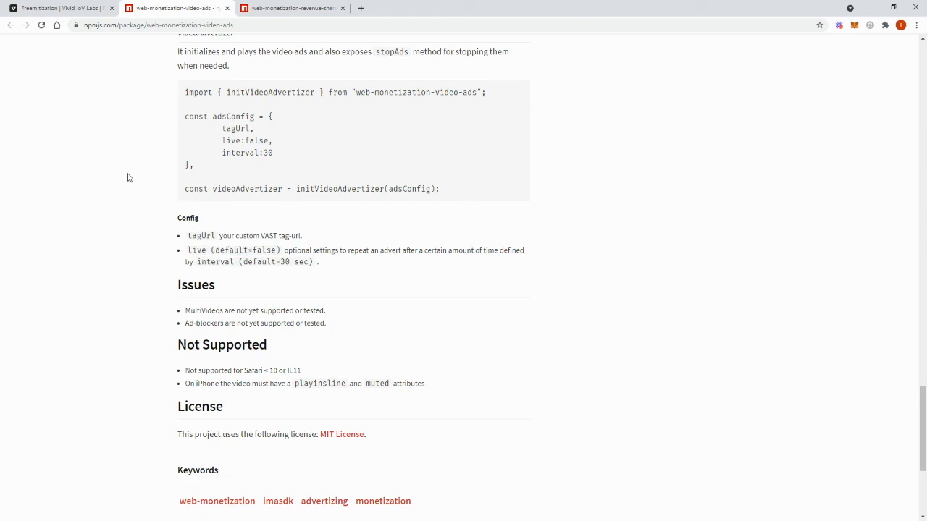